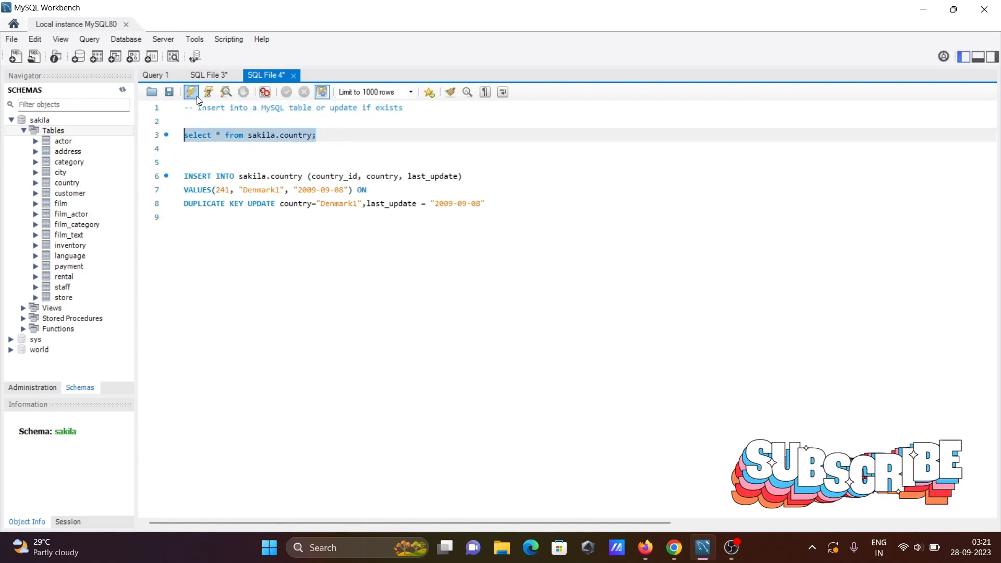
Step: Run SELECT * FROM sakila.country and view the rows down to 241 Denmark1
click(191, 91)
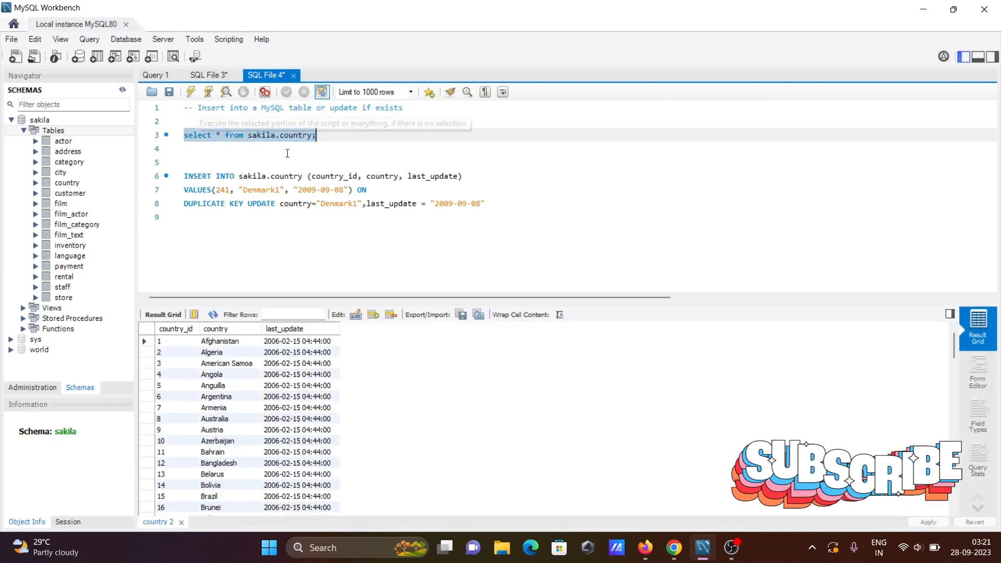
scroll(down, 3)
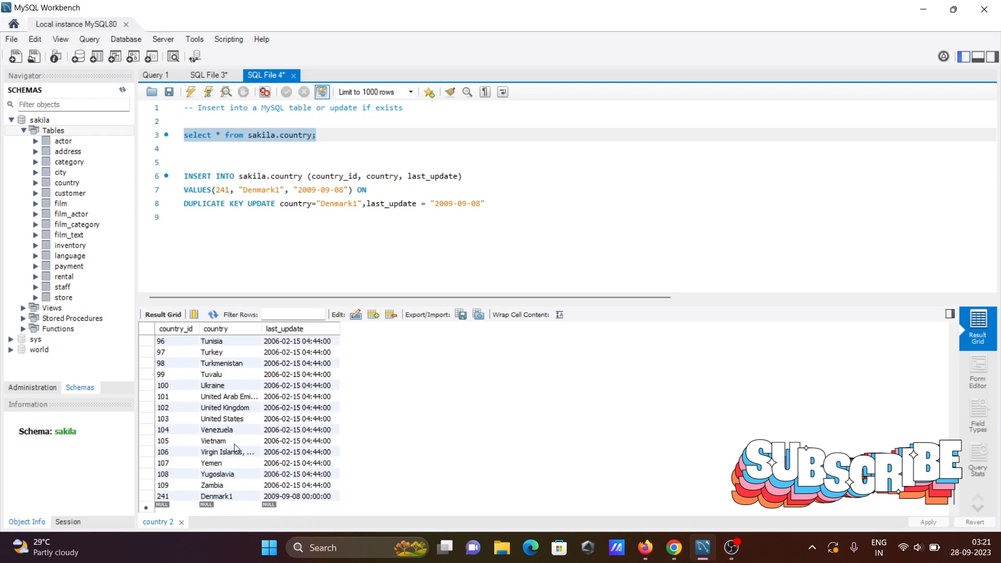
mouse_move(236, 452)
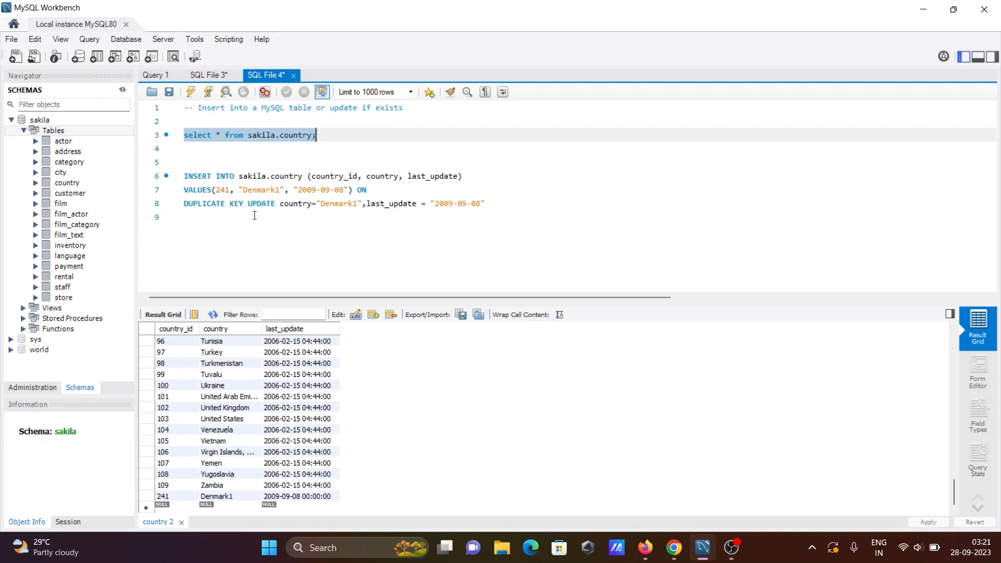
mouse_move(210, 500)
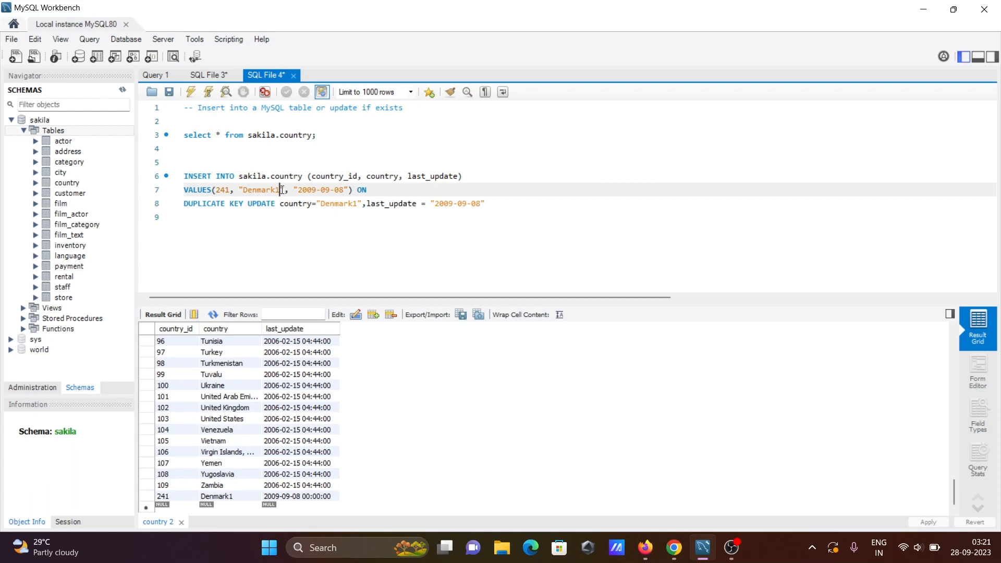
Step: Change the VALUES clause for country 241 to Switzerland with date 2009-09-09
key(Backspace)
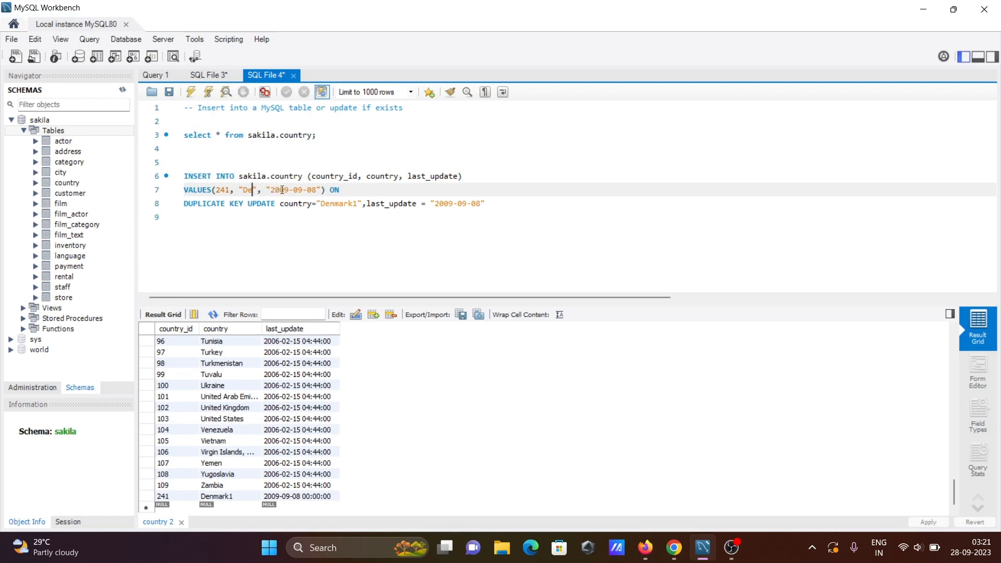
key(Backspace)
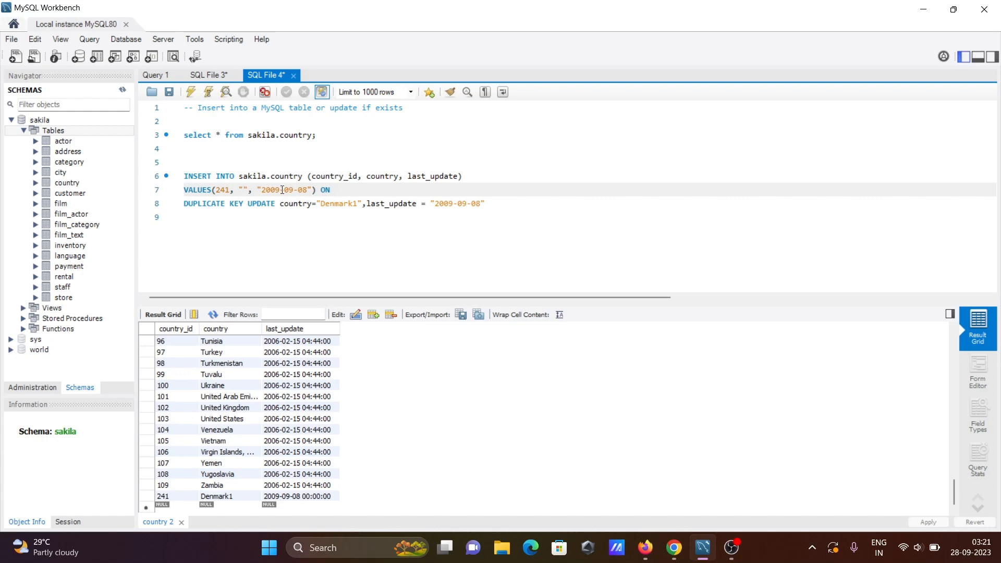
text(s)
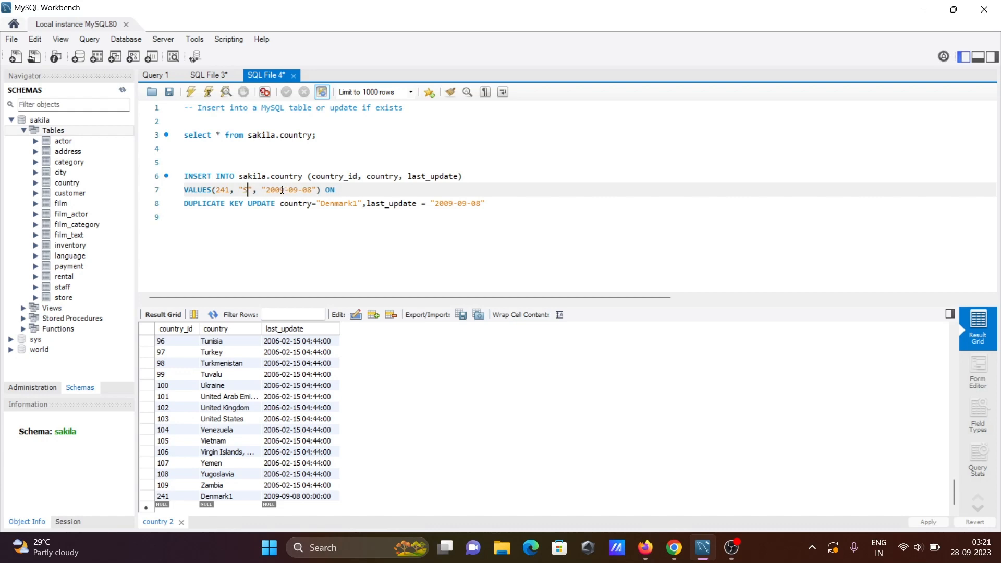
text(witzerlan)
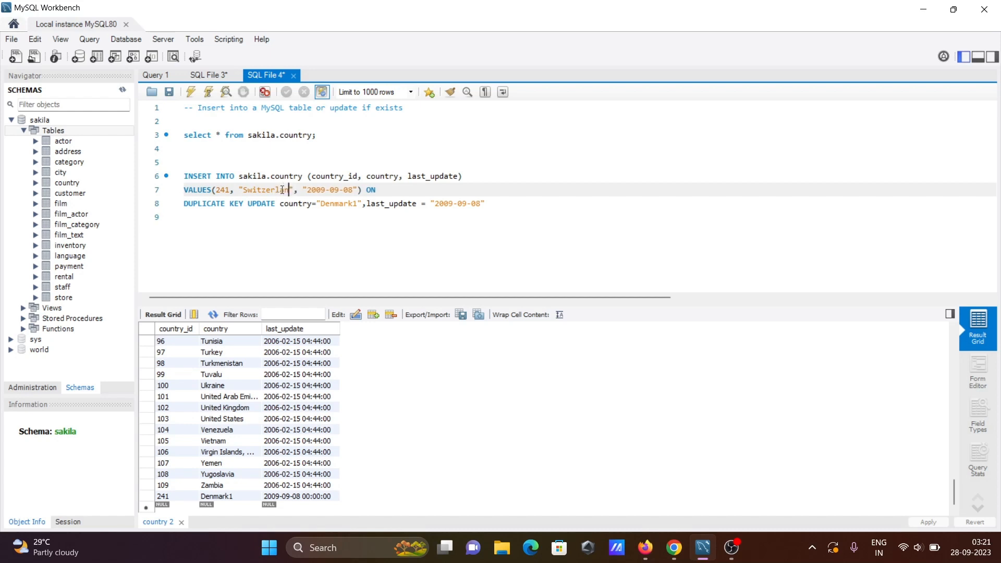
text(d)
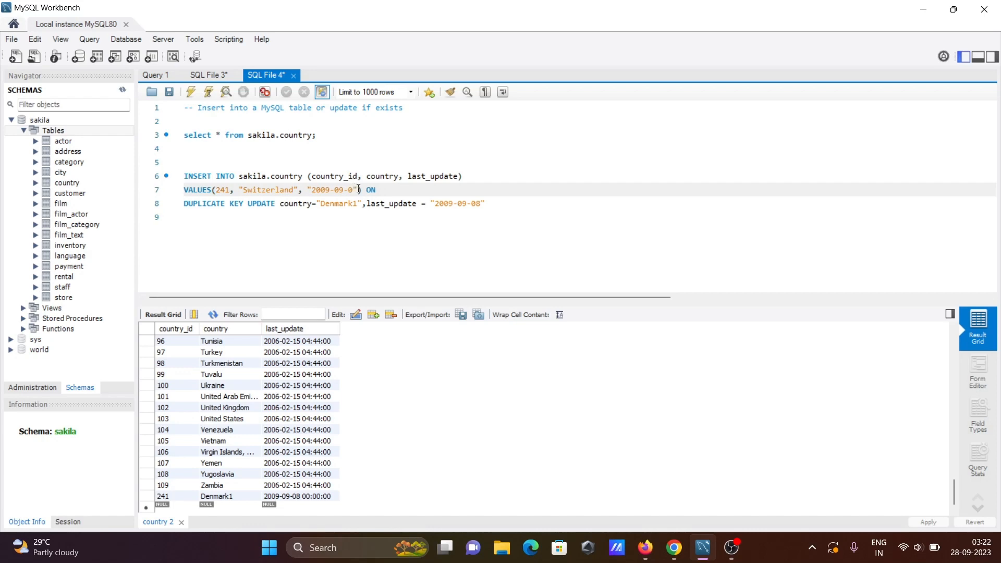
text(9)
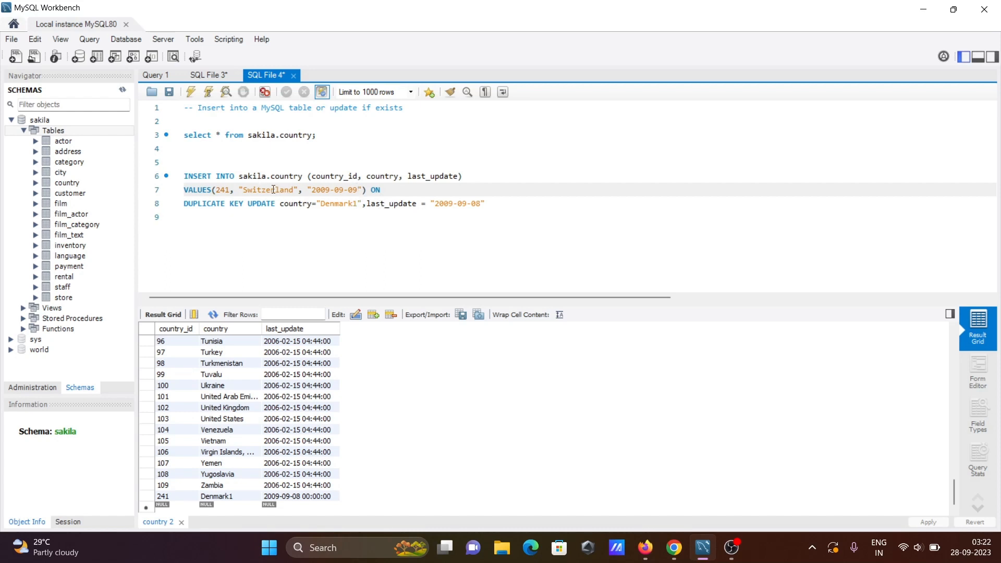
mouse_move(359, 207)
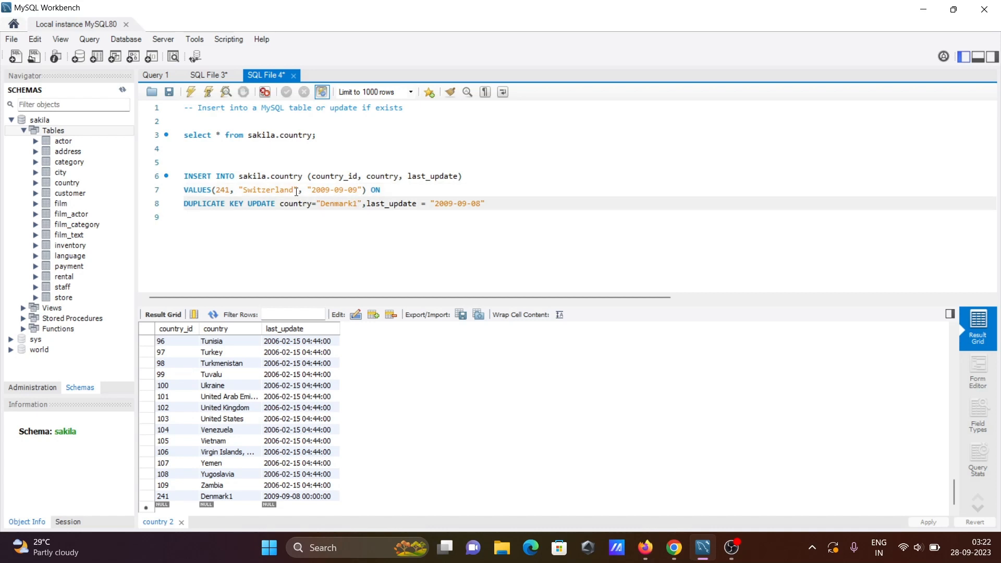
Step: Replace Denmark1 with Switzerland in the ON DUPLICATE KEY UPDATE clause
click(292, 189)
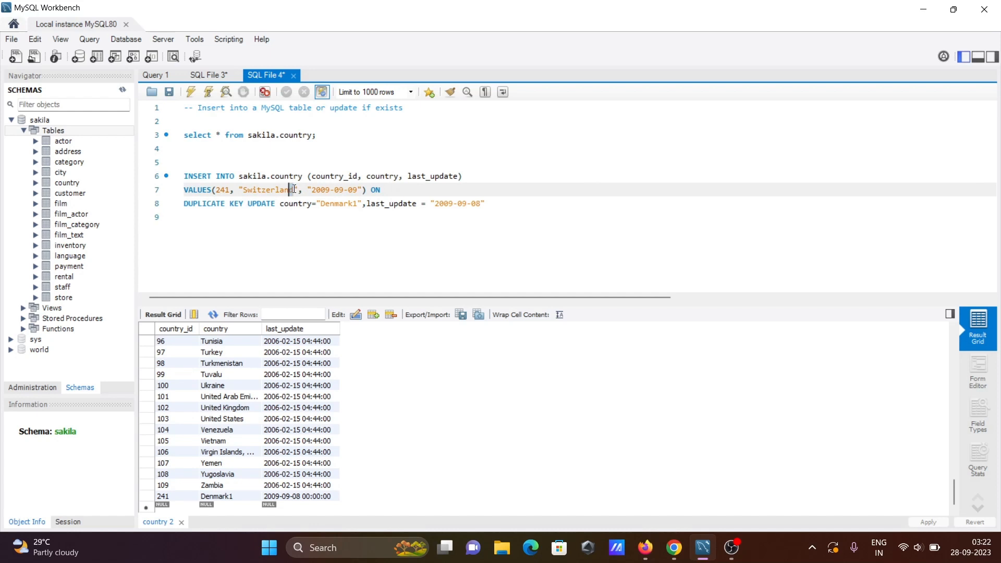
double_click(264, 190)
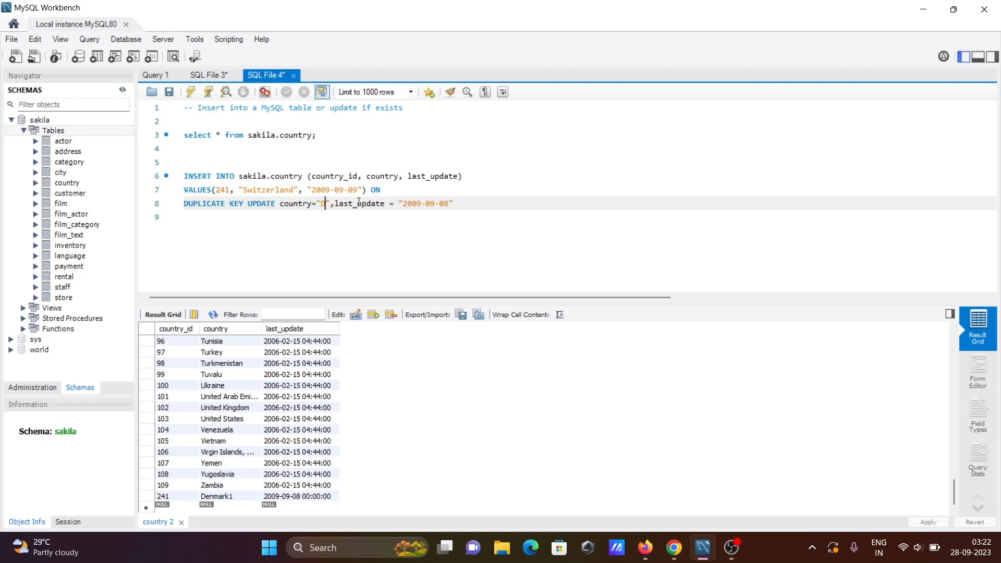
text(Switzerland)
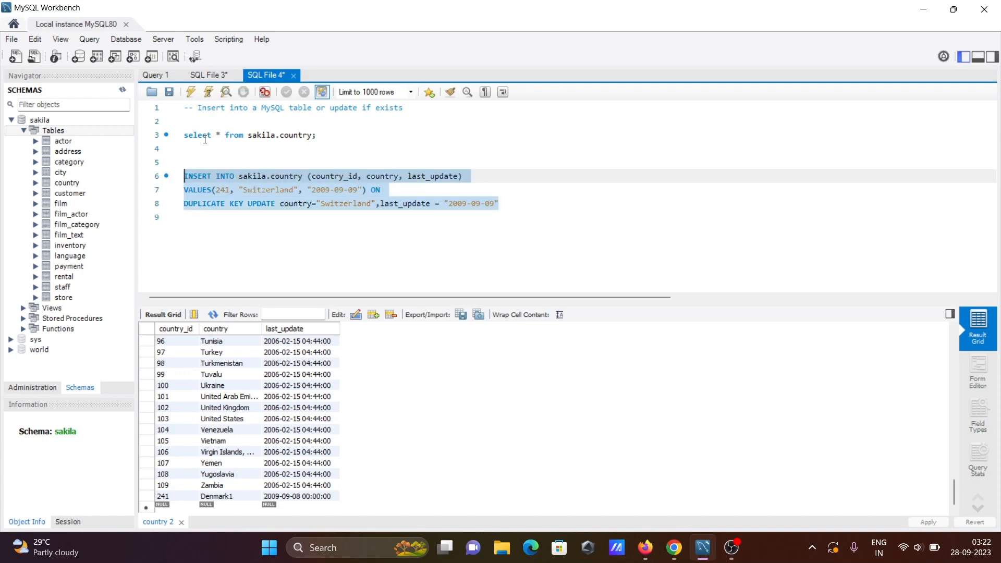
mouse_move(364, 181)
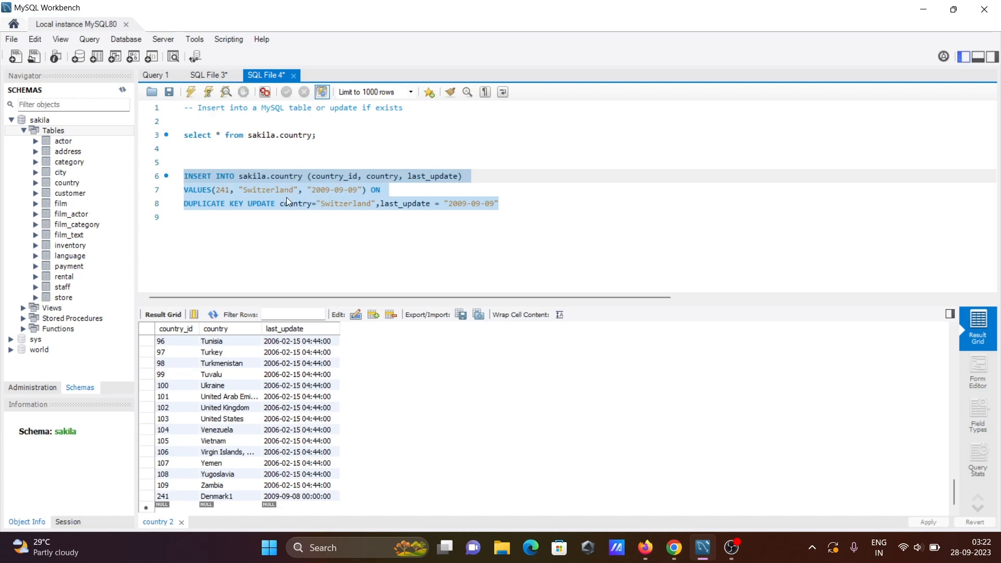
mouse_move(242, 211)
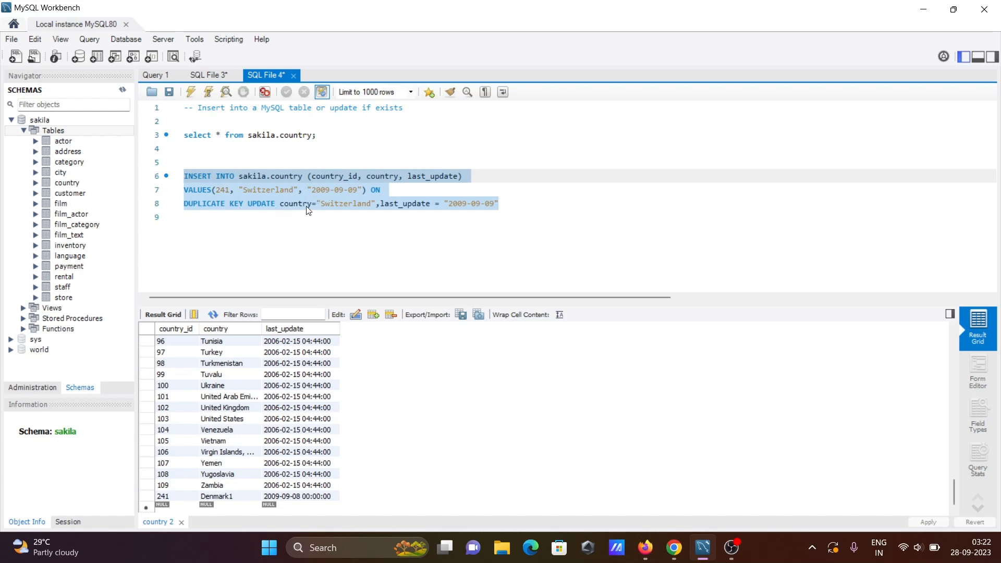
mouse_move(338, 212)
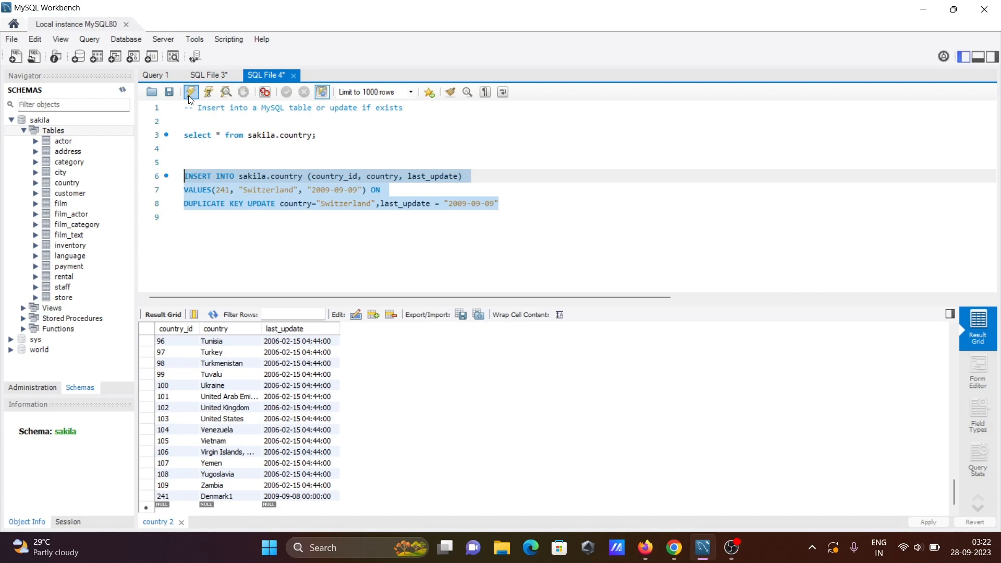
Step: Execute the upsert, then rerun the country listing showing row 241 as Switzerland, 2009-09-09
click(190, 92)
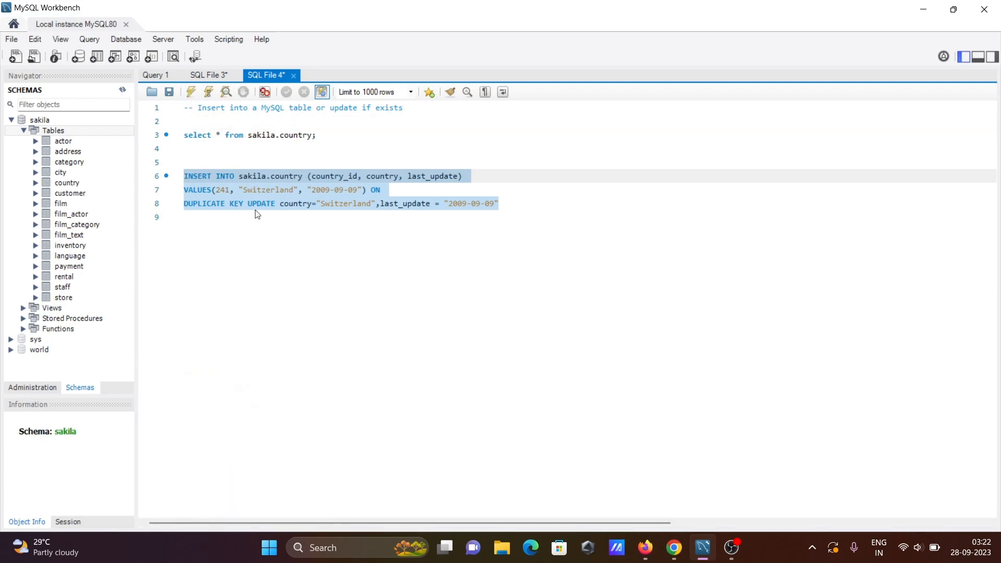
click(191, 92)
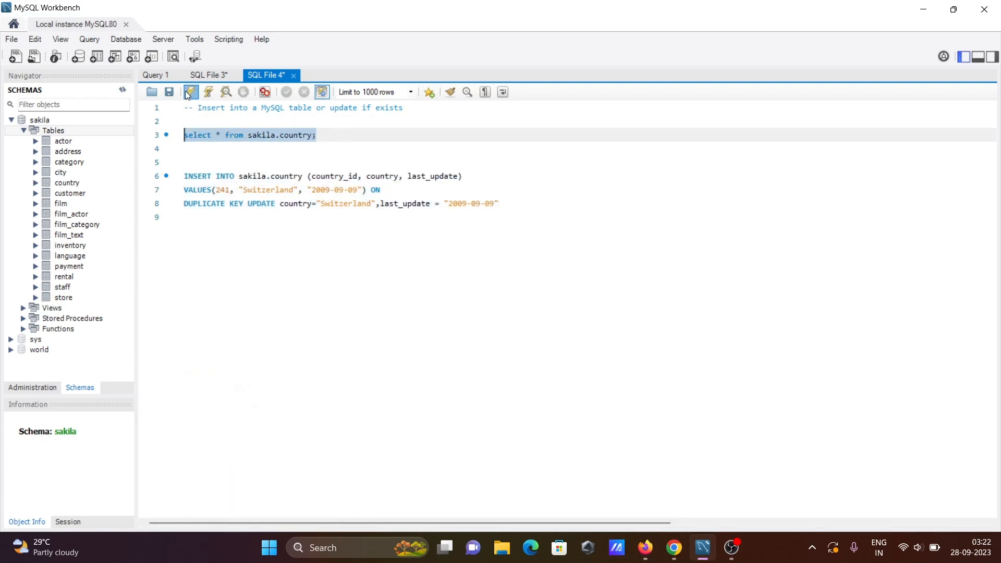
click(191, 92)
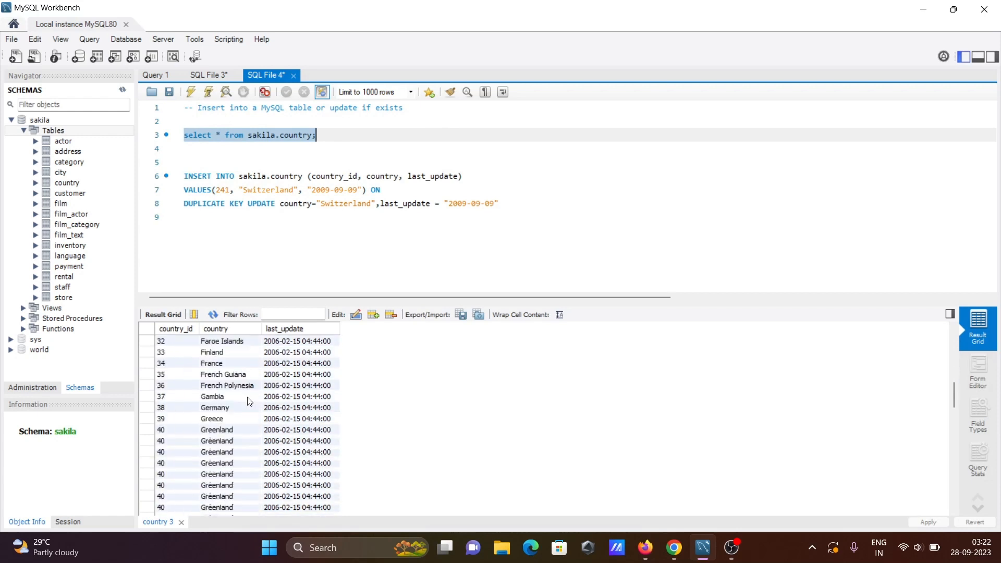
scroll(down, 3)
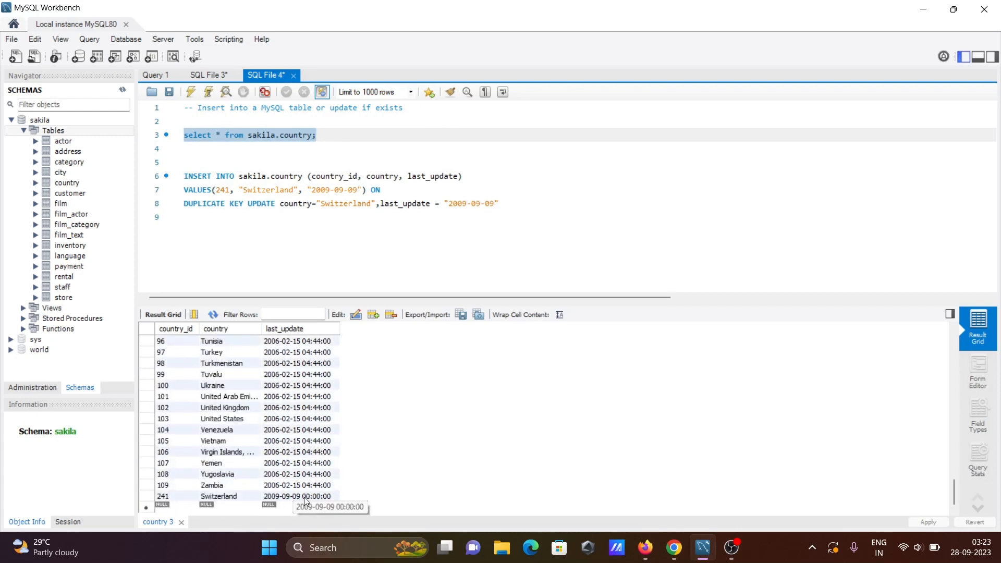
mouse_move(278, 502)
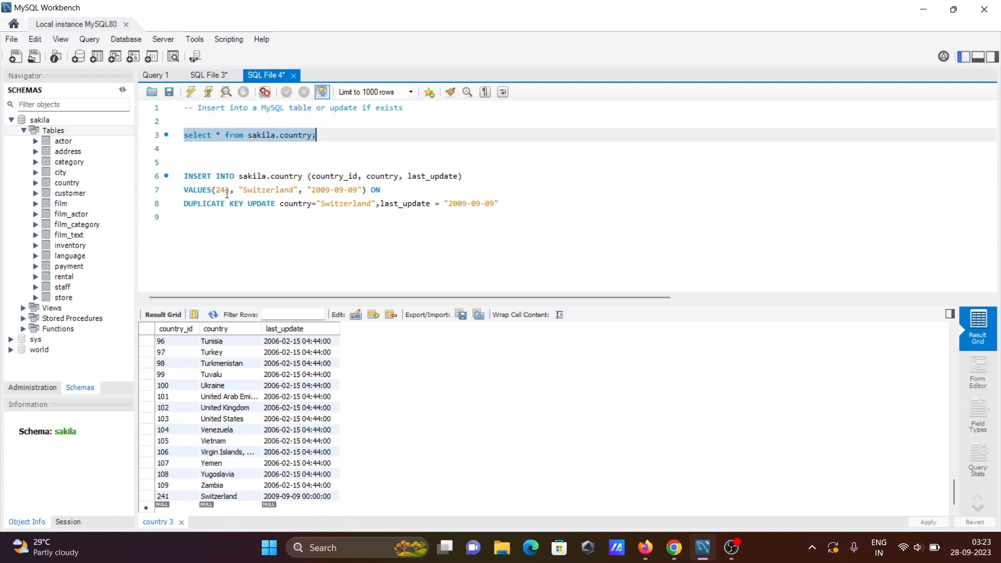
Step: Edit the VALUES clause toward country 242, clearing the old inserted country name
click(228, 190)
text(2)
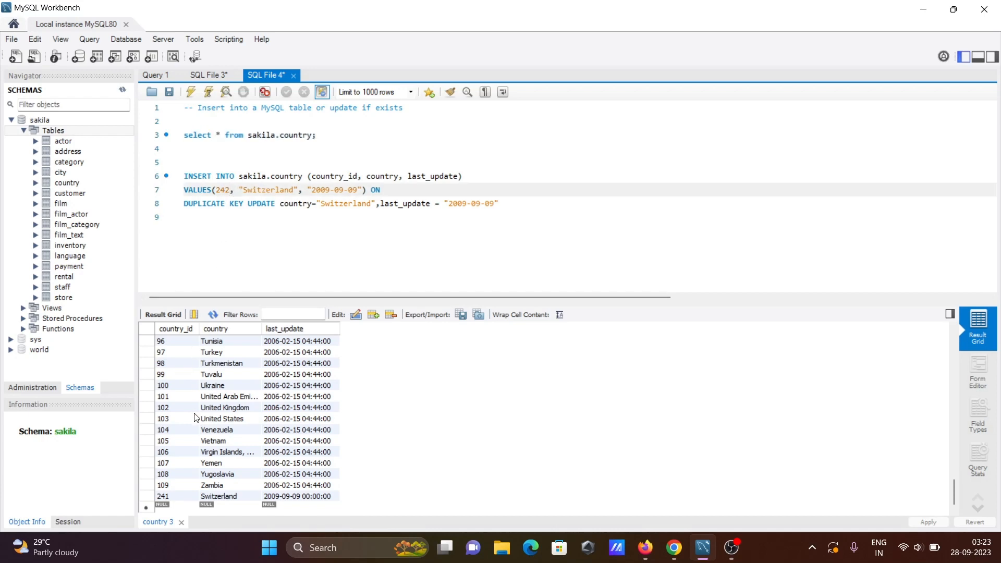
click(294, 190)
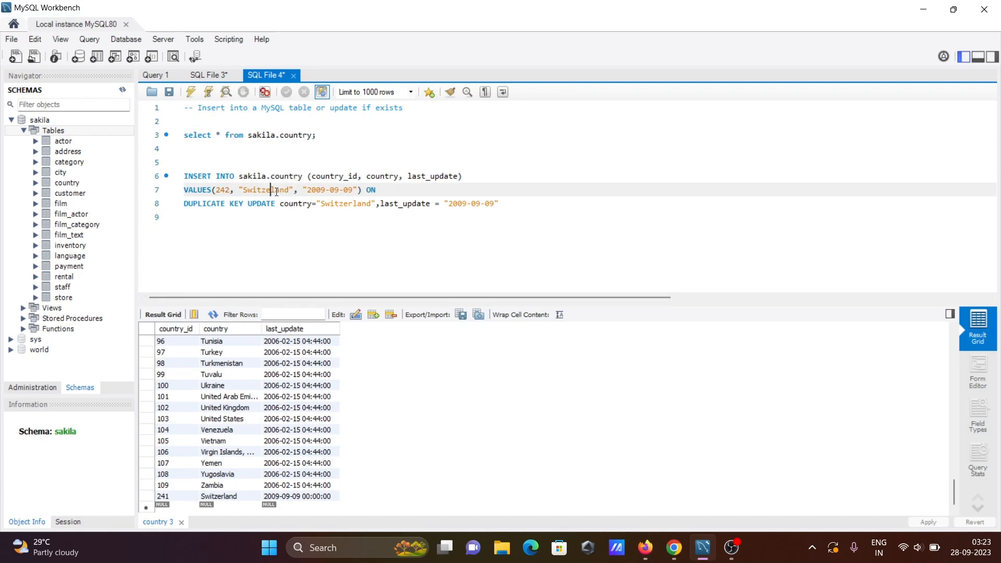
key(Backspace)
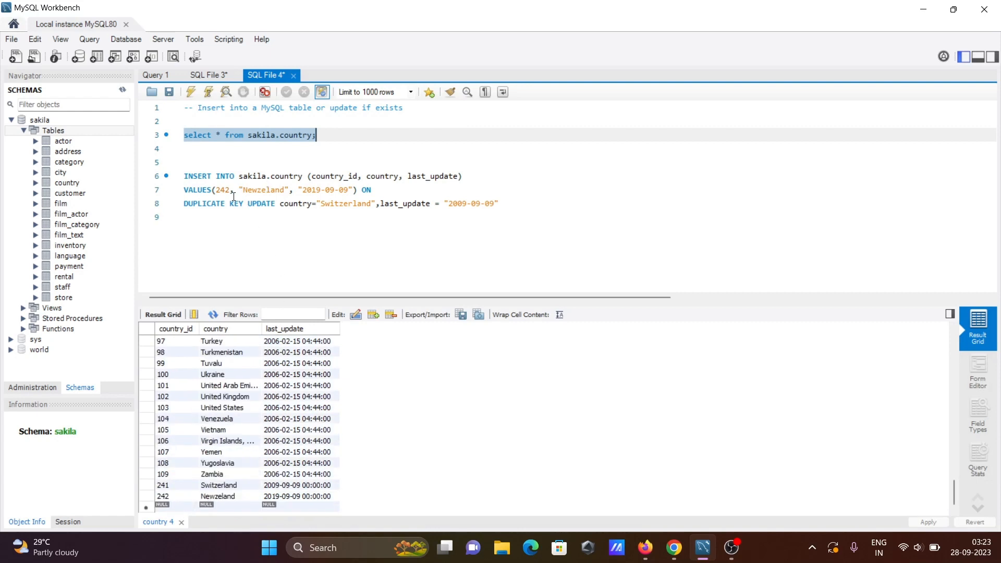
mouse_move(222, 407)
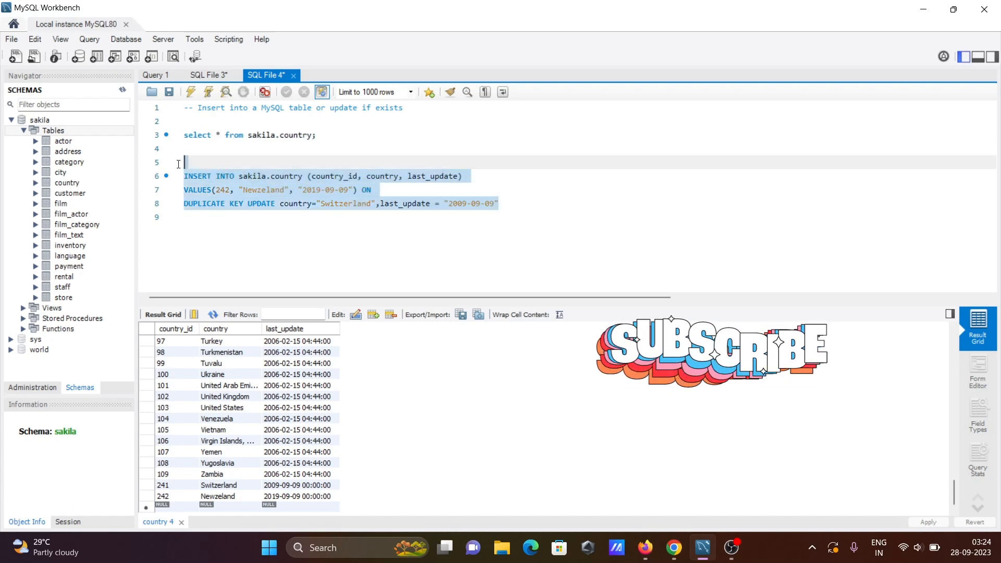
mouse_move(227, 194)
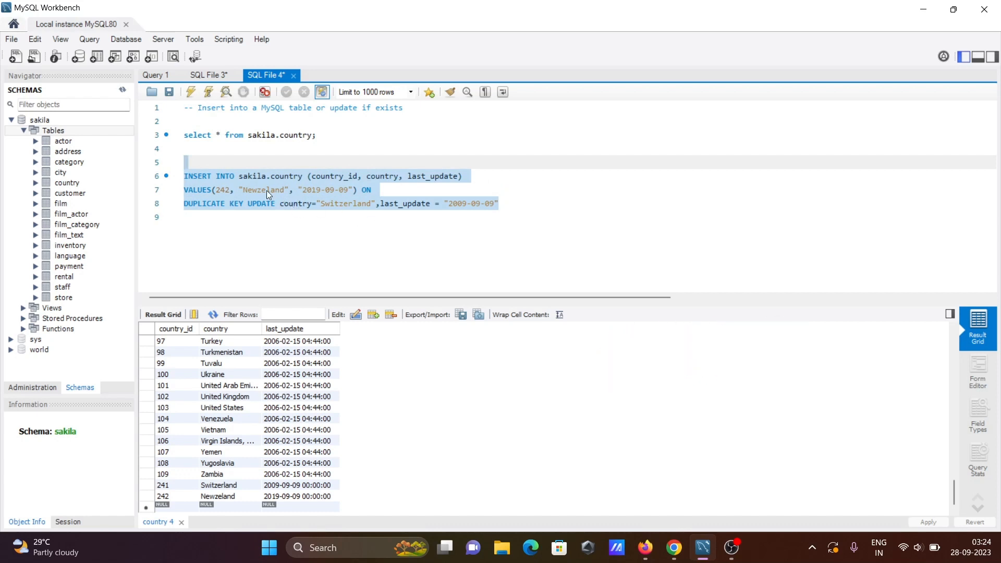
mouse_move(308, 202)
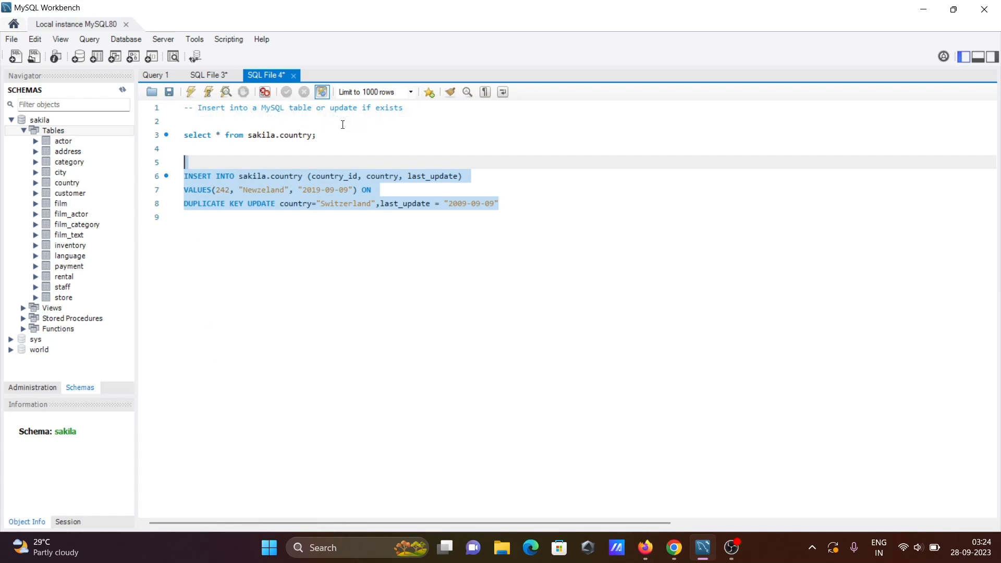
Step: Rerun the script so row 242 reads Switzerland dated 2009-09-09 in the listing
click(190, 92)
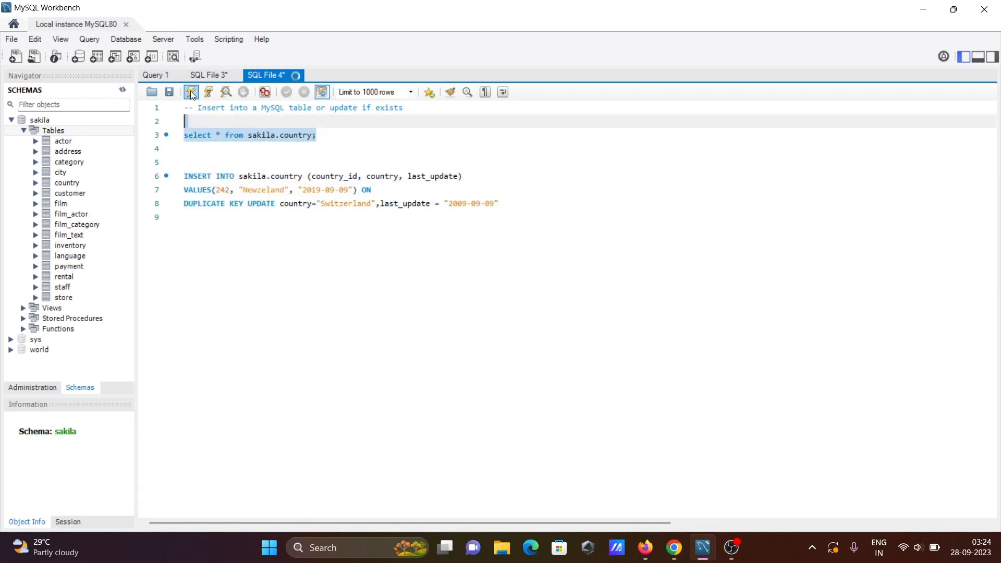
click(190, 91)
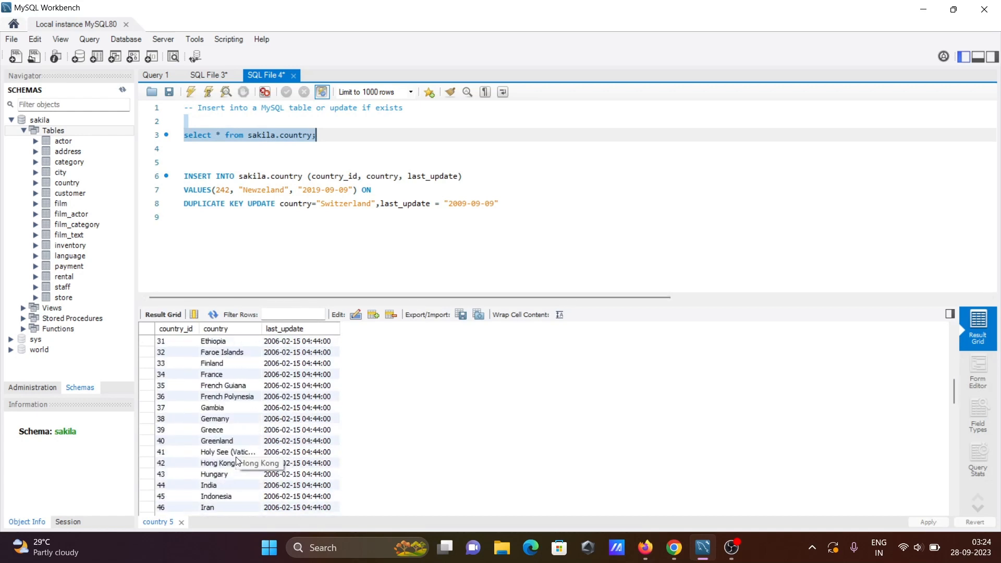
scroll(down, 3)
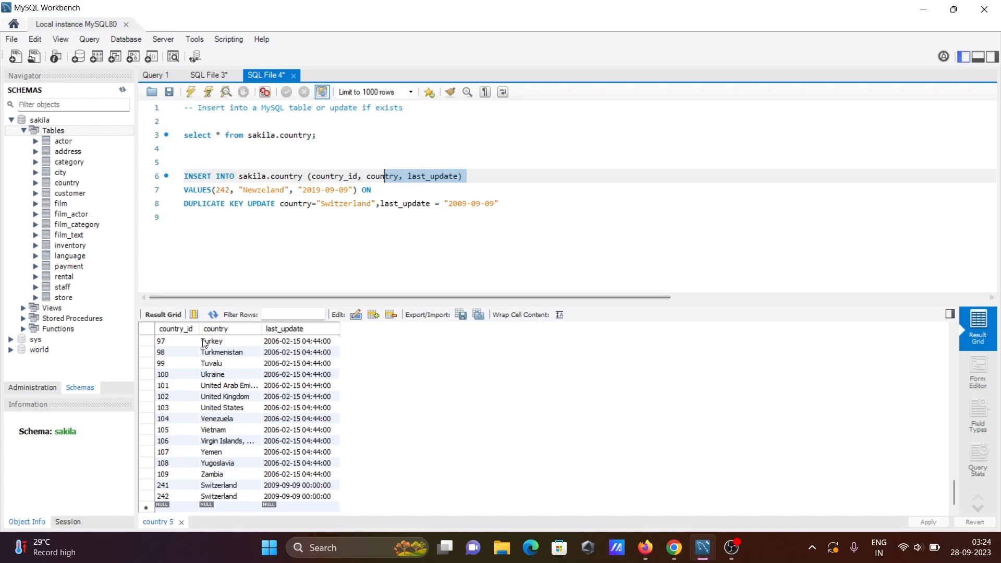
Step: Select the DUPLICATE KEY UPDATE country string for replacement
click(361, 189)
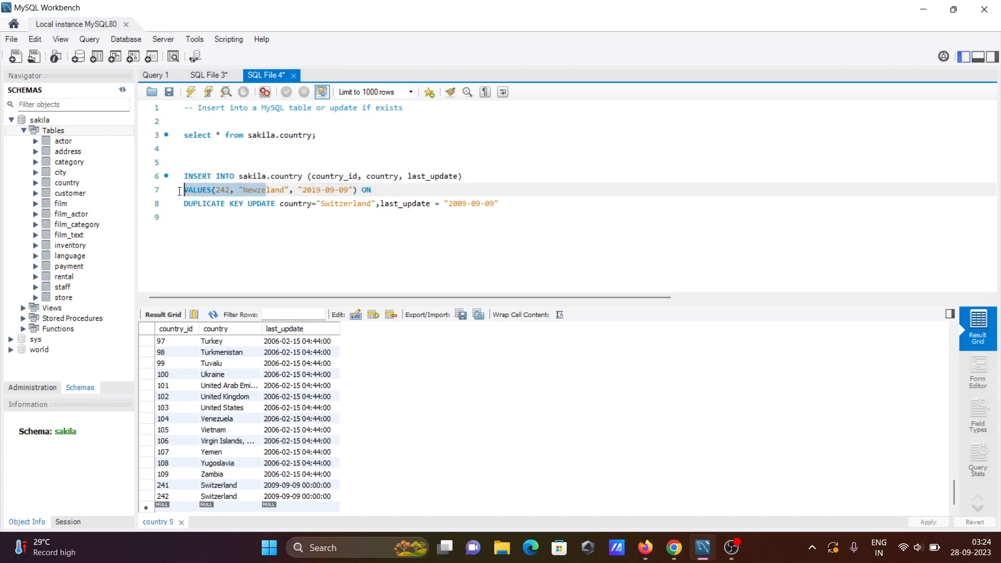
click(355, 189)
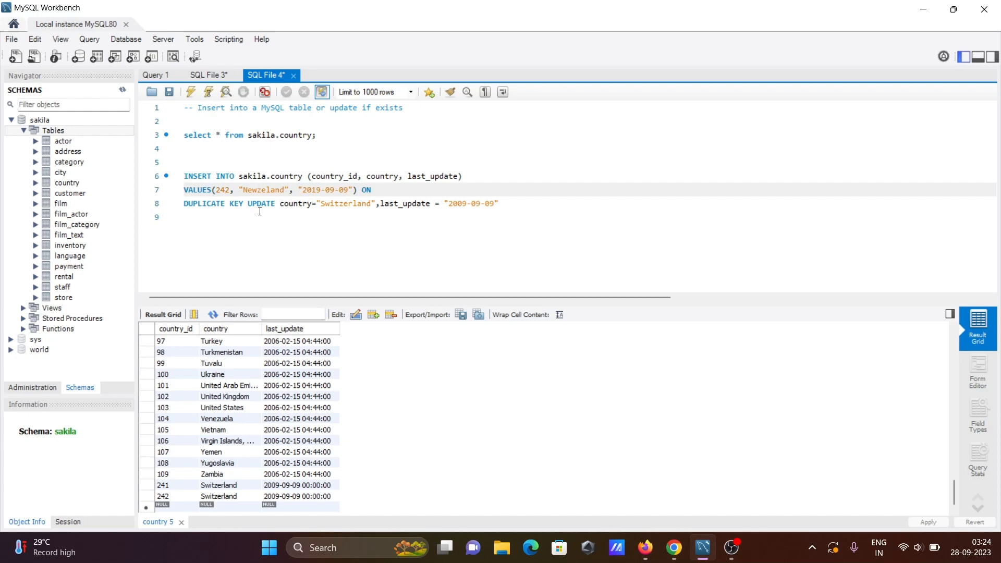
mouse_move(233, 219)
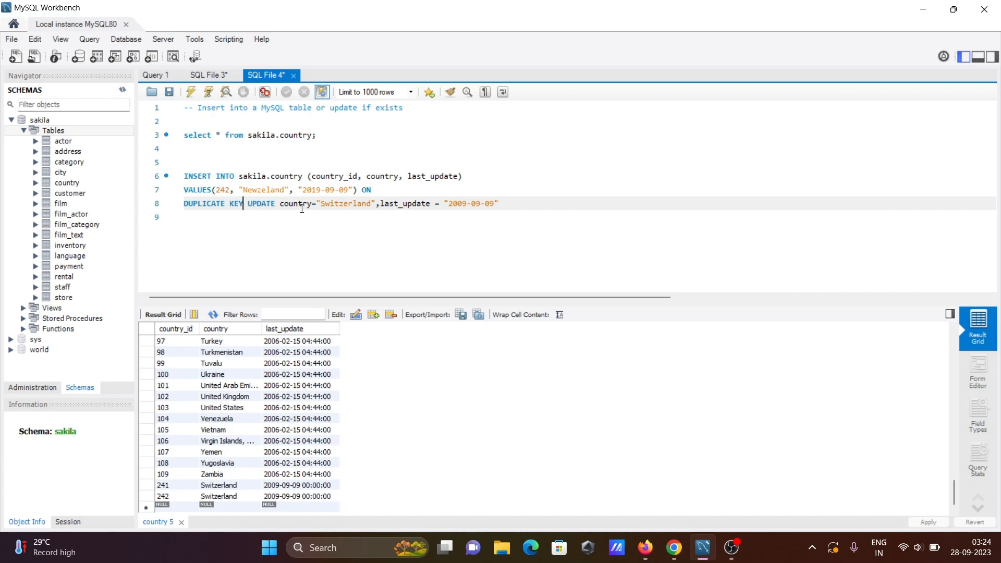
mouse_move(397, 211)
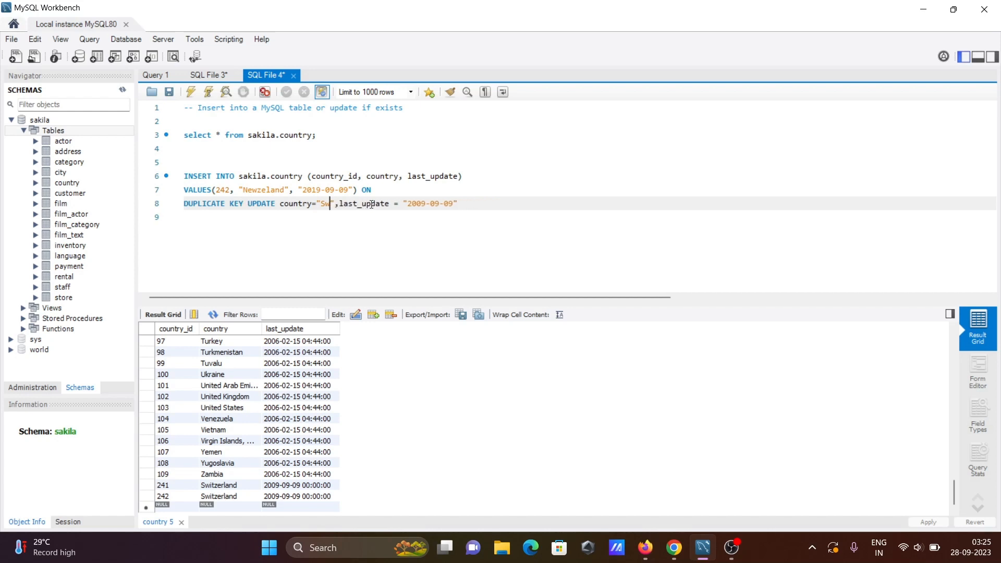
Step: Set the update clause's country to mongolia for row 242
key(Backspace)
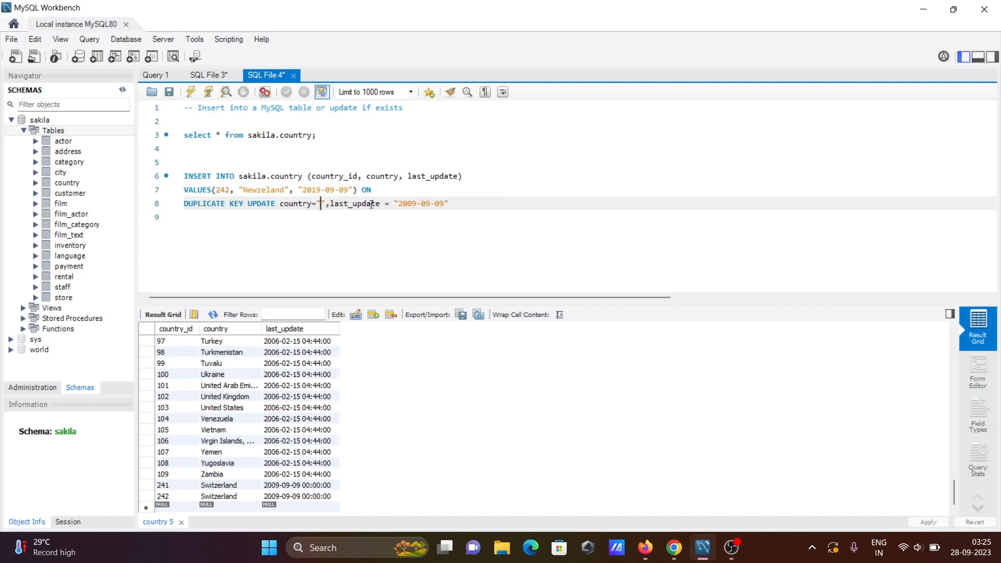
text(mongolo)
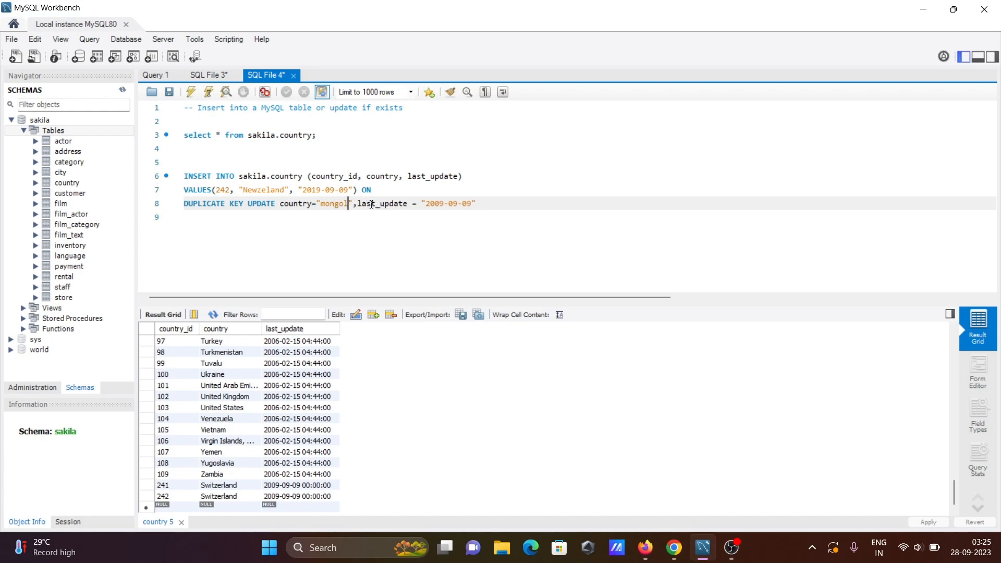
text(a)
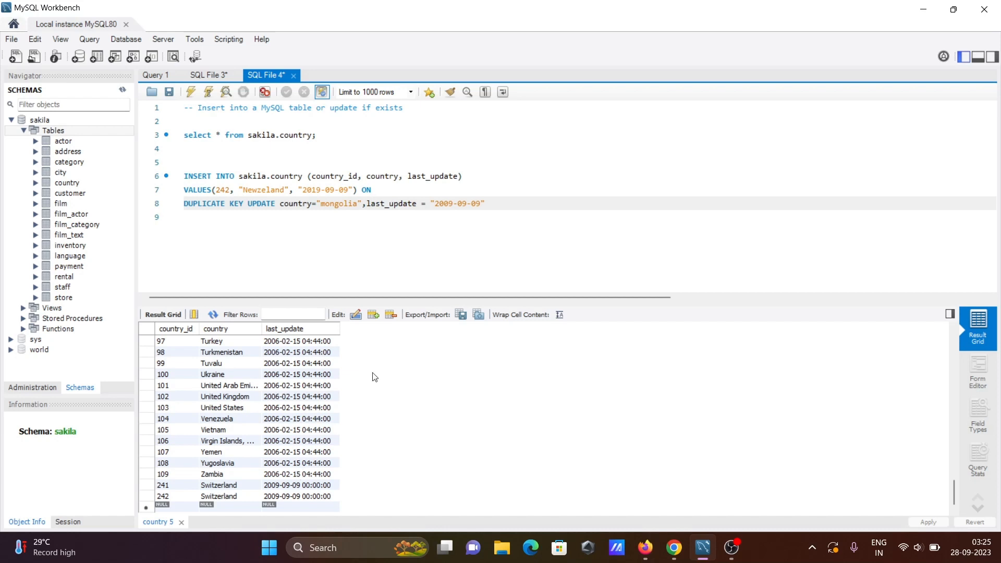
mouse_move(247, 504)
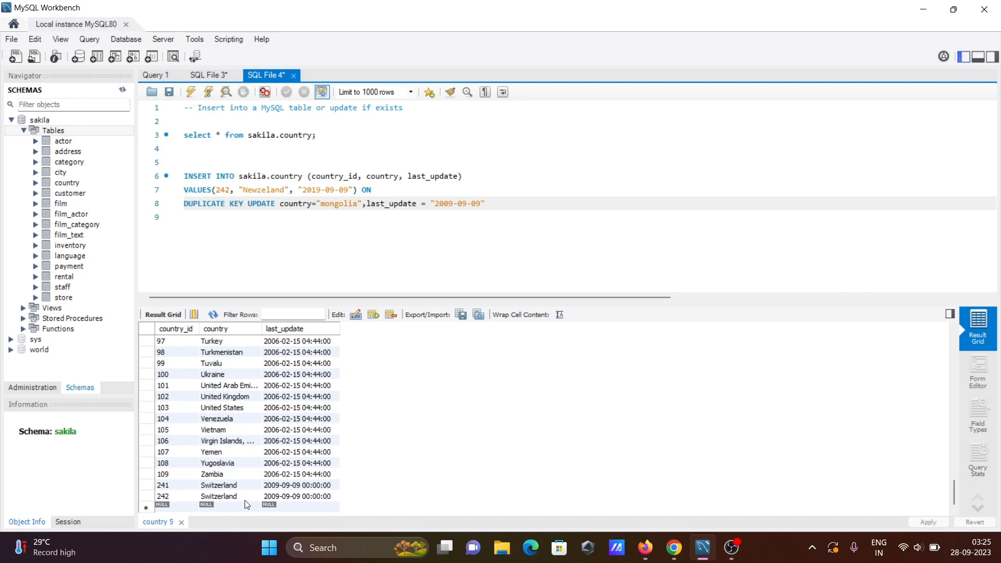
mouse_move(426, 252)
text(23)
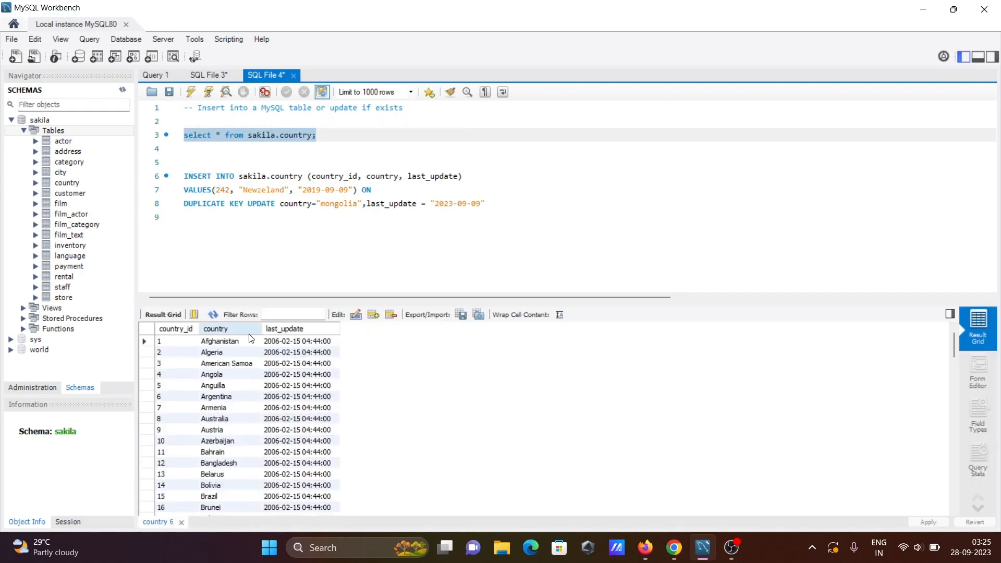
Step: Scroll the Result Grid to rows 241 Switzerland and 242 mongolia dated 2023-09-09
scroll(down, 3)
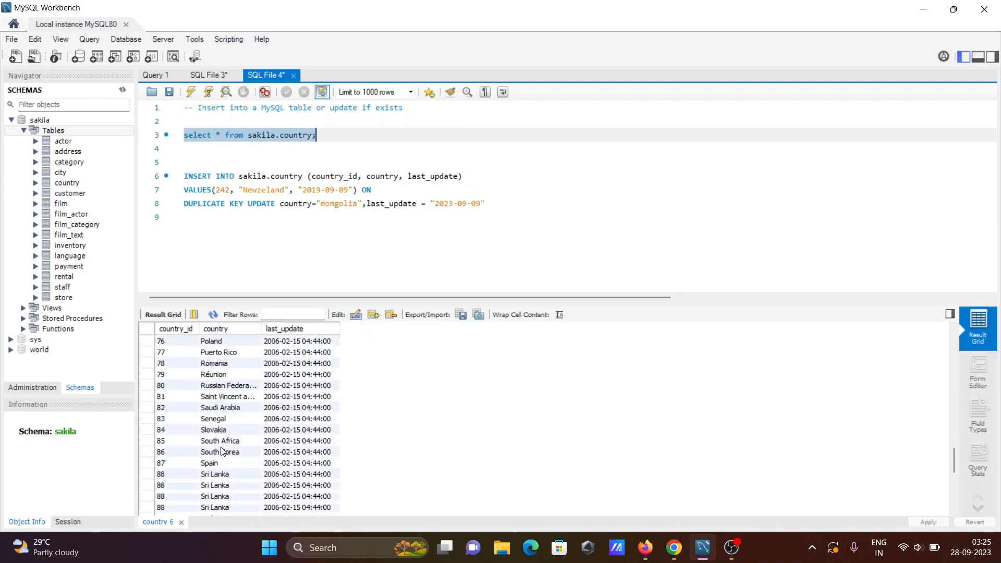
scroll(down, 3)
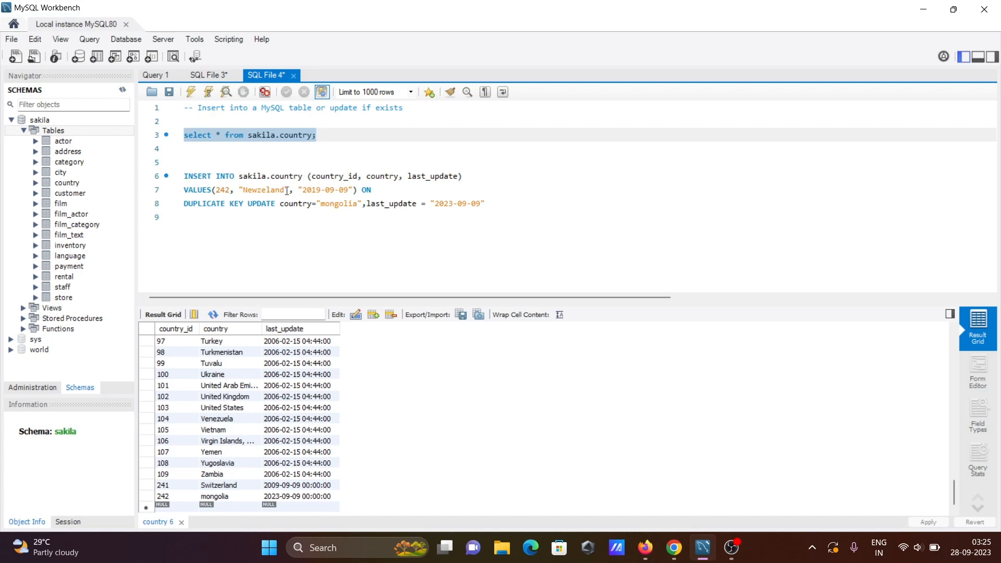
mouse_move(308, 164)
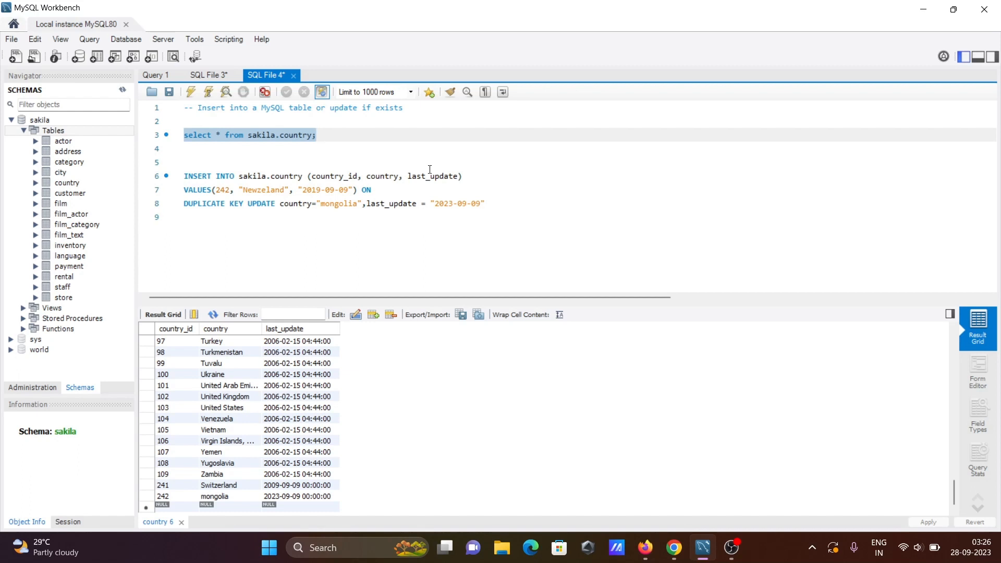
mouse_move(529, 166)
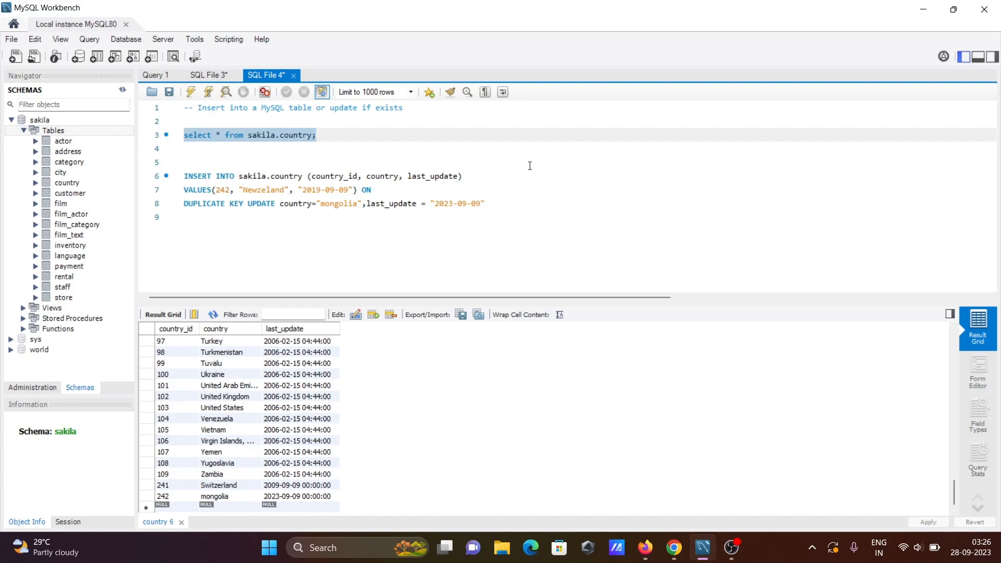